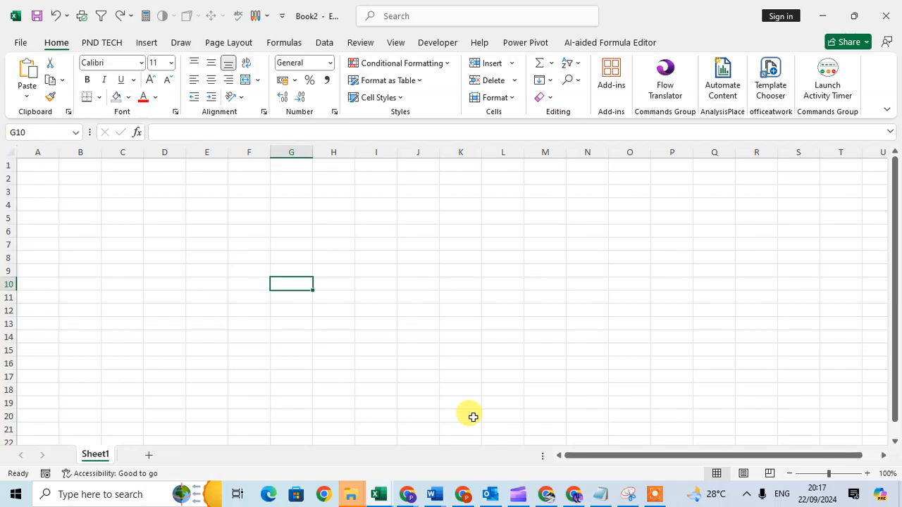
mouse_move(30, 270)
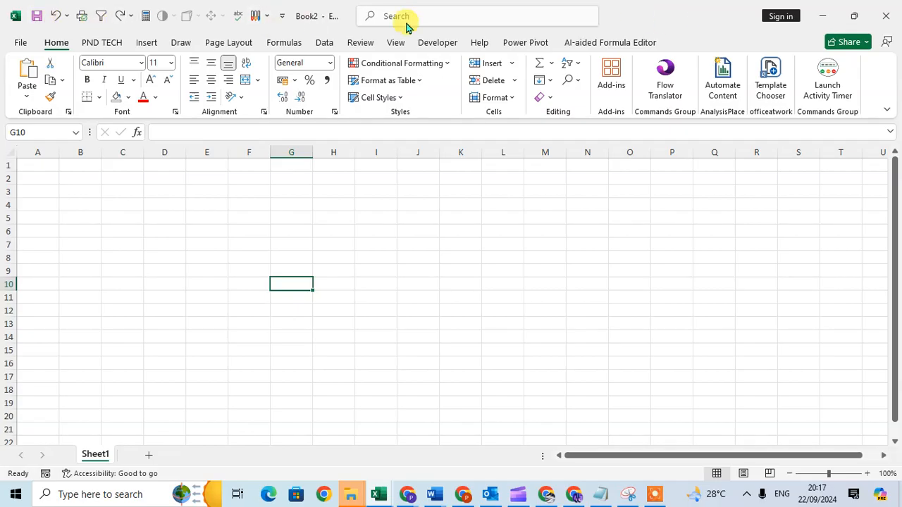
mouse_move(729, 23)
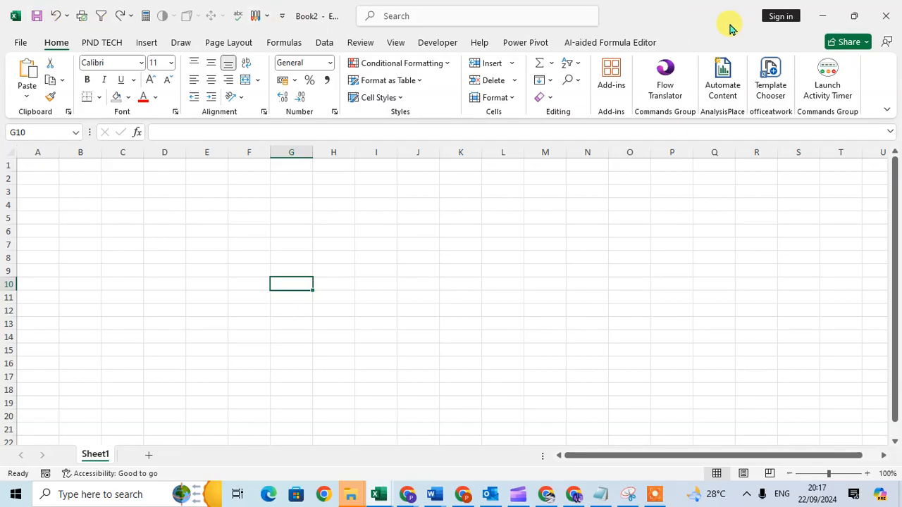
- Go to File > Account to view the Office Theme setting, currently White
click(20, 43)
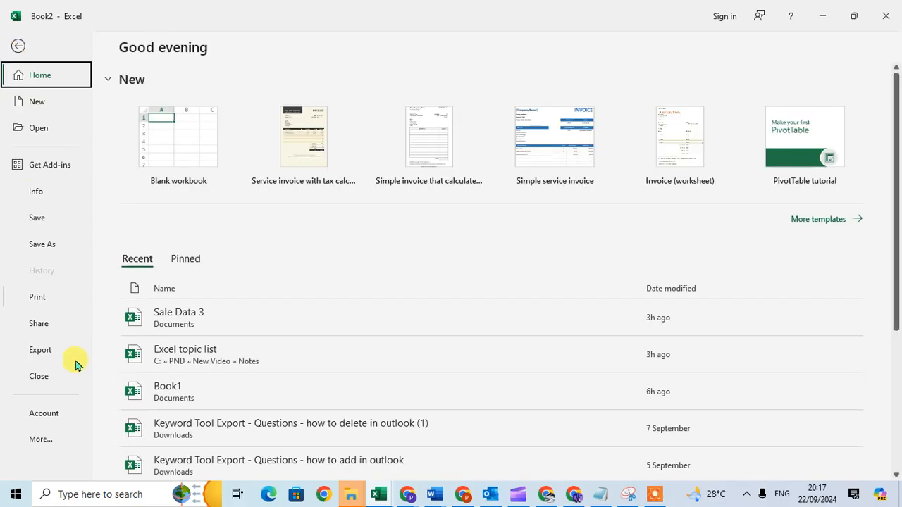
click(44, 413)
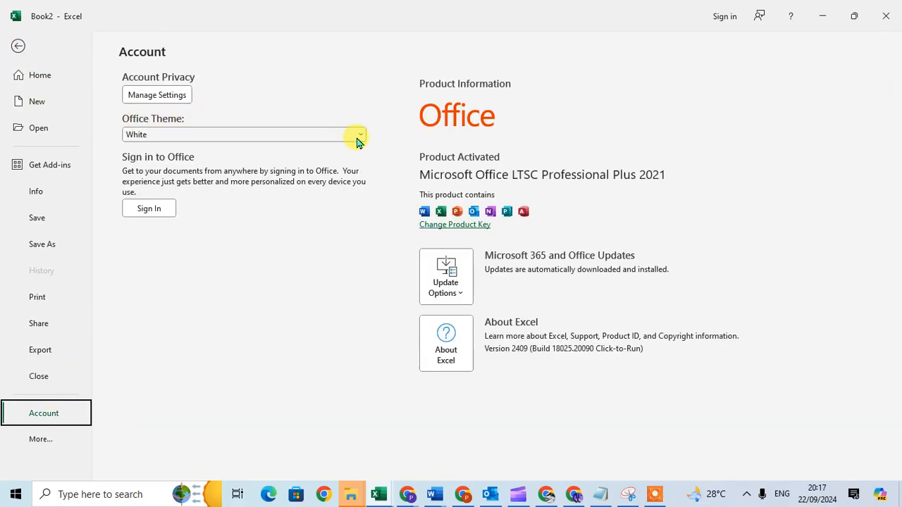
- Switch the Office Theme dropdown from White to Colorful
click(359, 134)
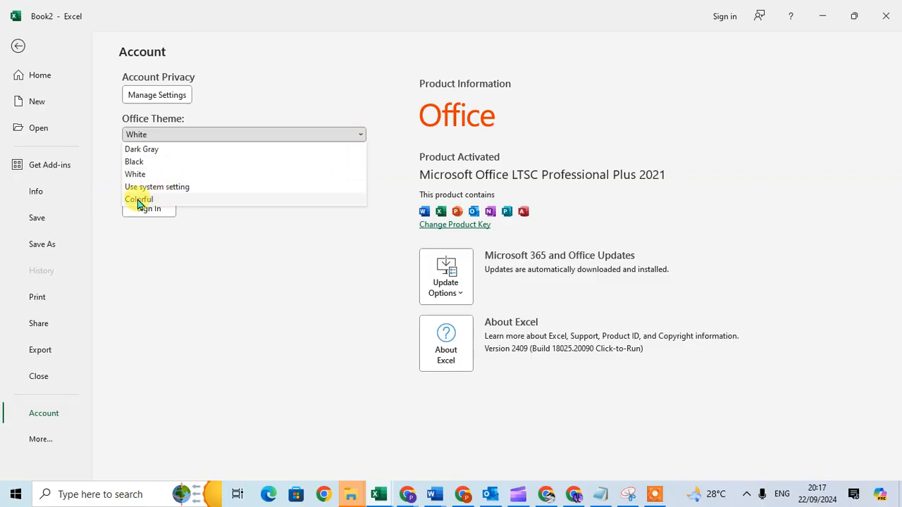
mouse_move(648, 29)
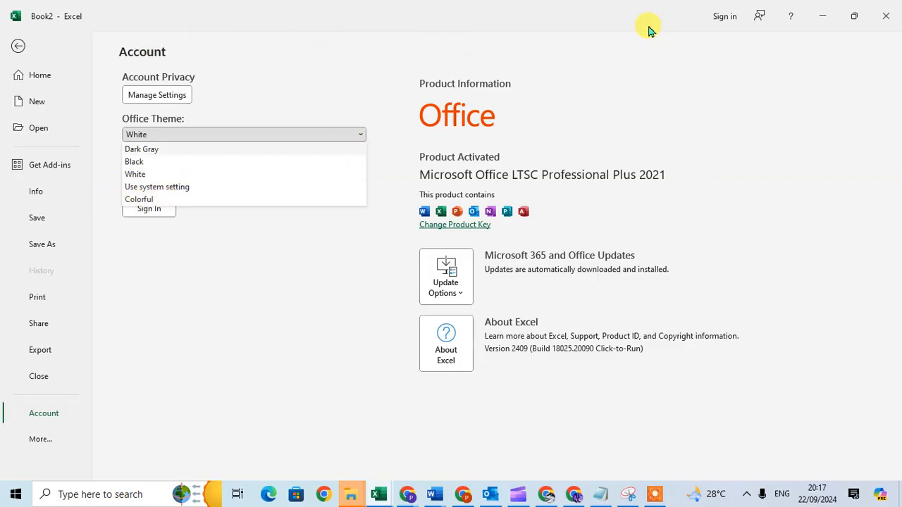
mouse_move(118, 23)
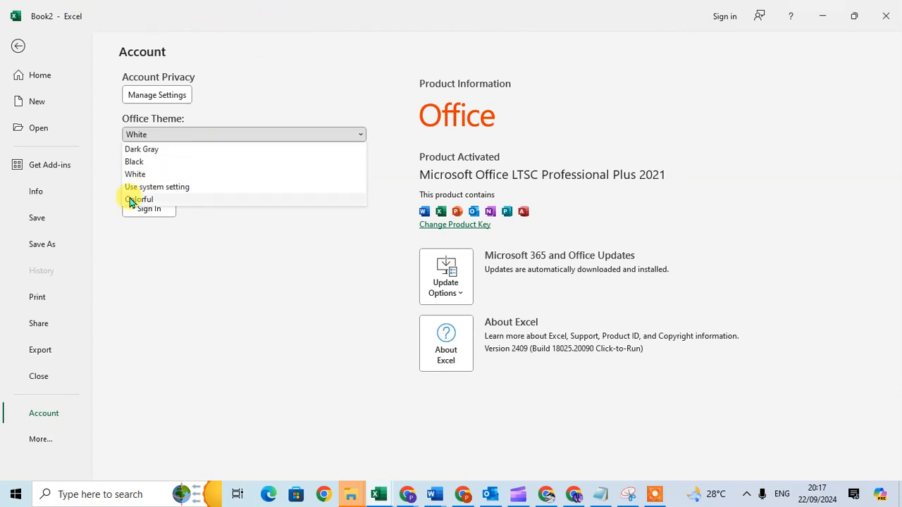
click(139, 198)
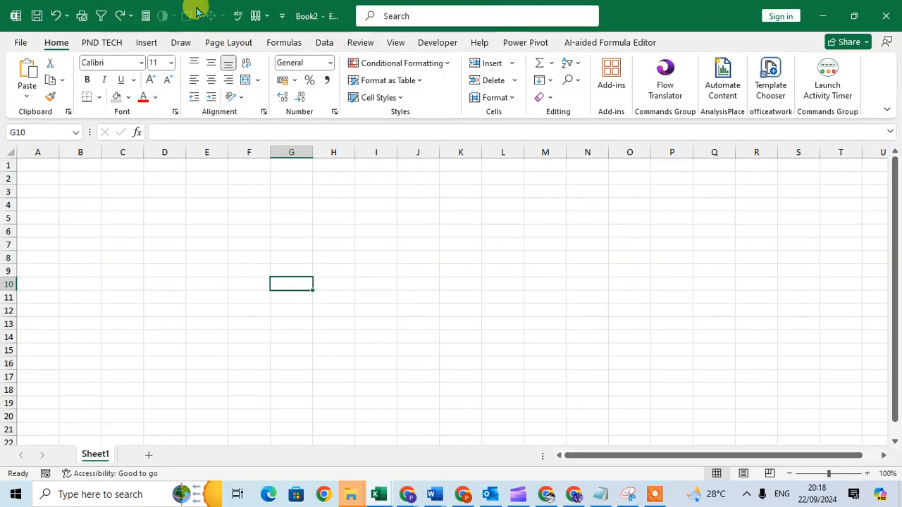
mouse_move(711, 16)
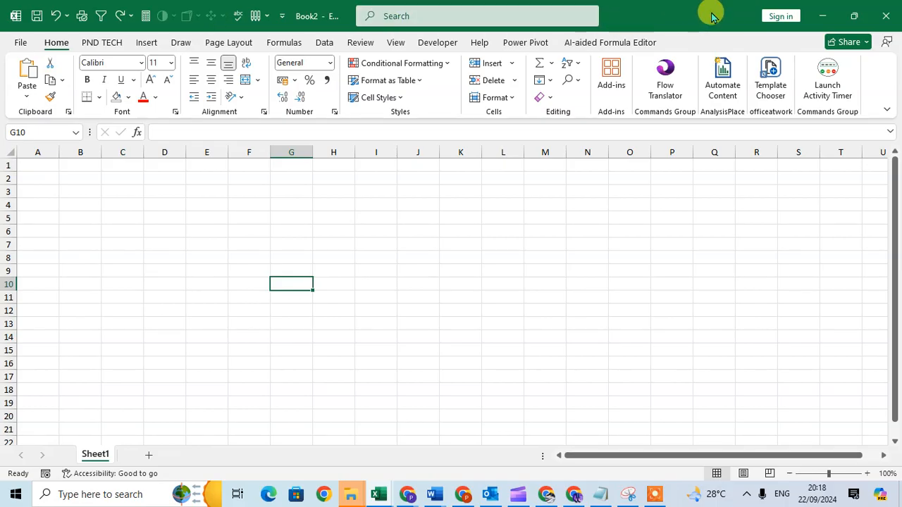